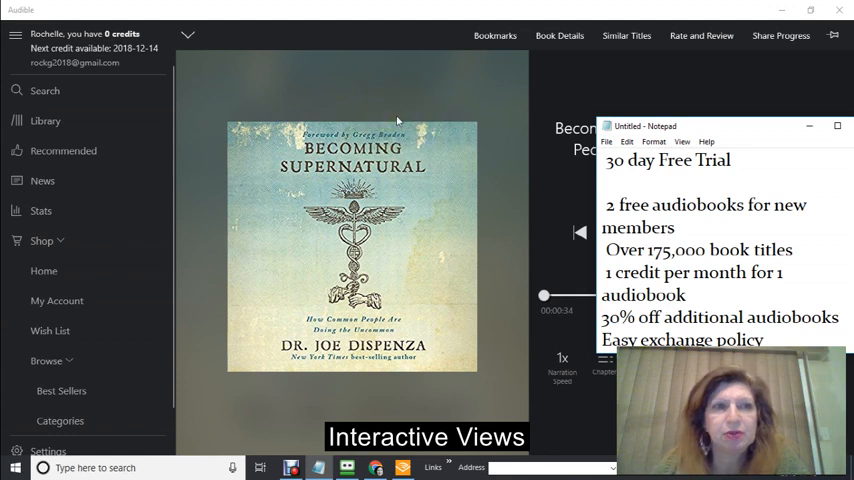
Show the Library listing Becoming Supernatural, The Dark Web and the free Riyria Chronicles title.
left_click(351, 99)
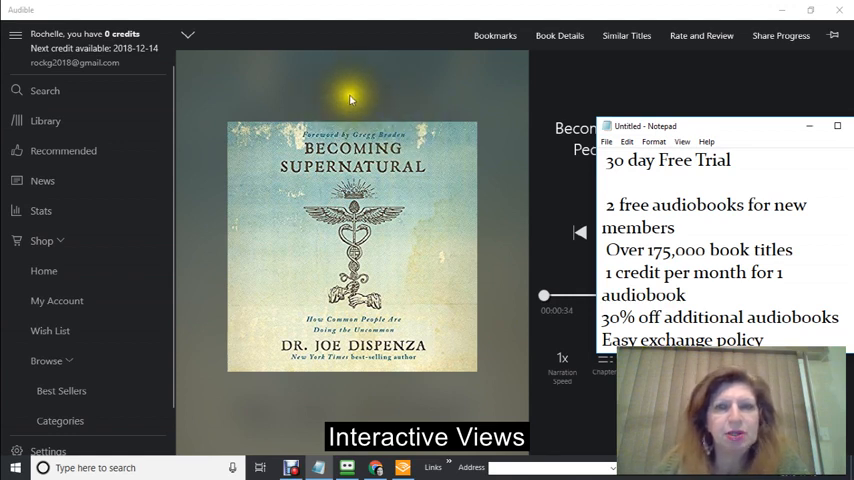
mouse_move(364, 90)
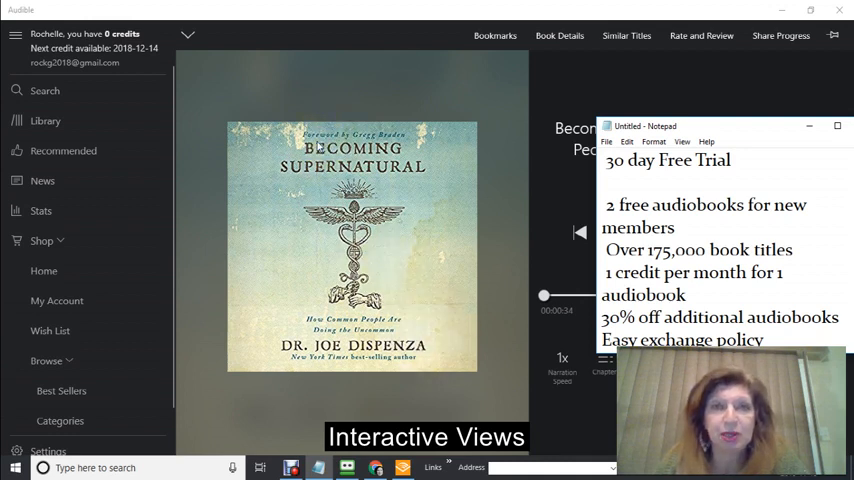
mouse_move(290, 363)
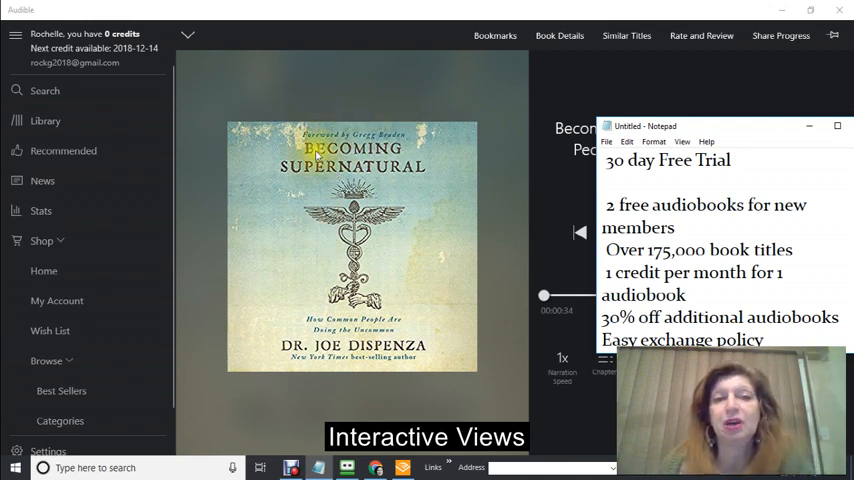
mouse_move(389, 111)
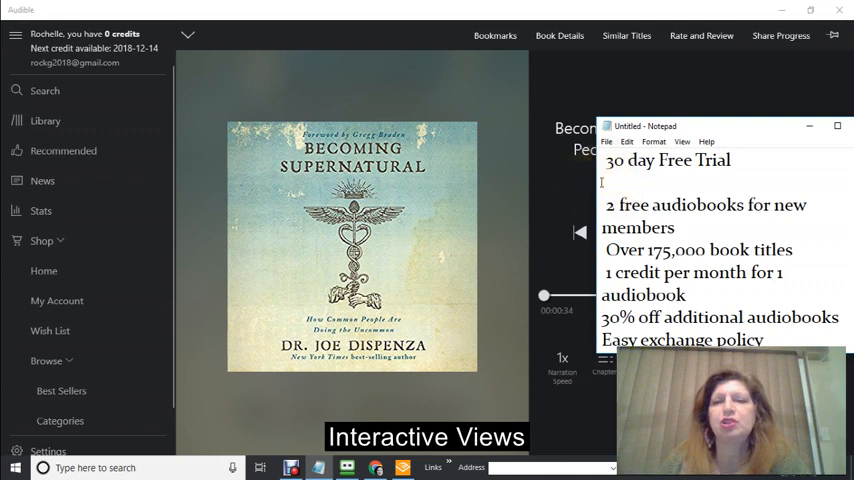
scroll("down", 3)
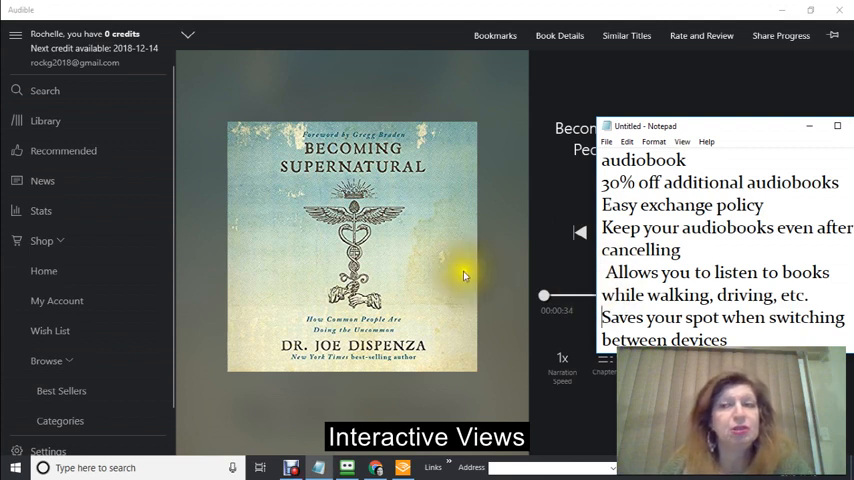
mouse_move(470, 222)
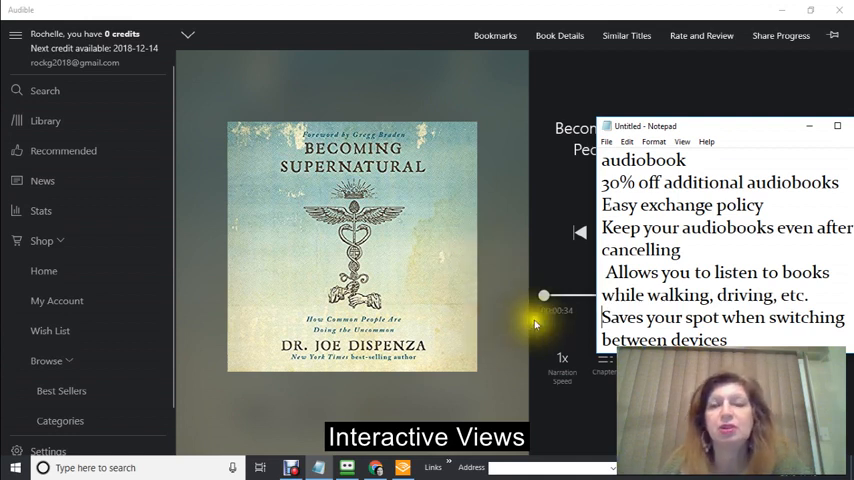
mouse_move(483, 231)
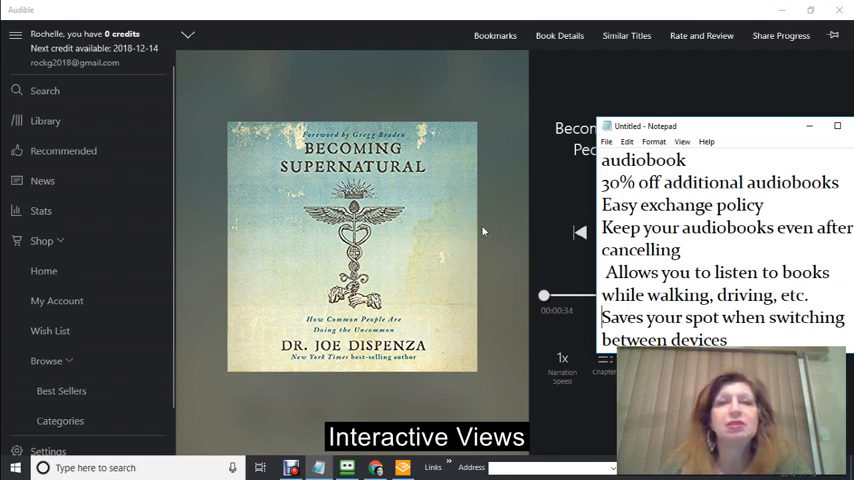
mouse_move(474, 277)
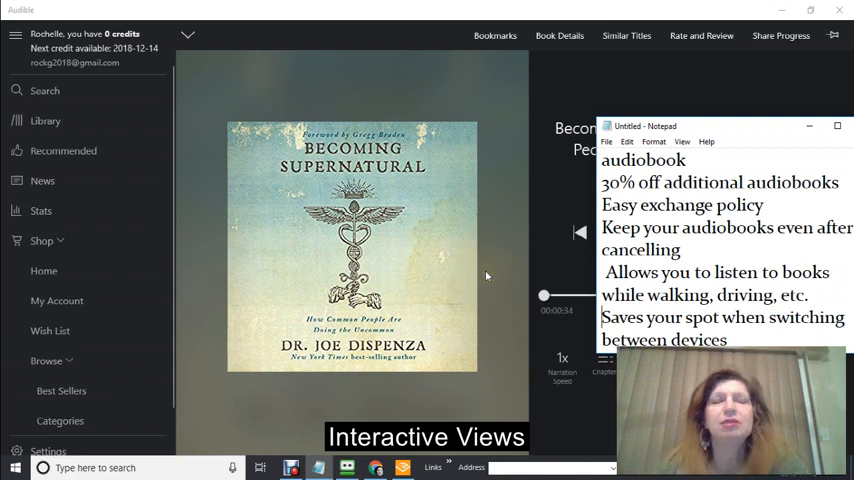
mouse_move(501, 260)
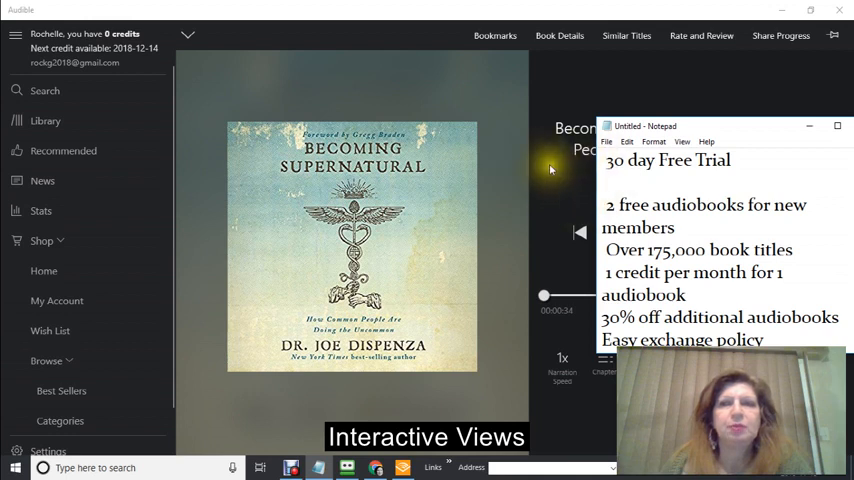
mouse_move(412, 111)
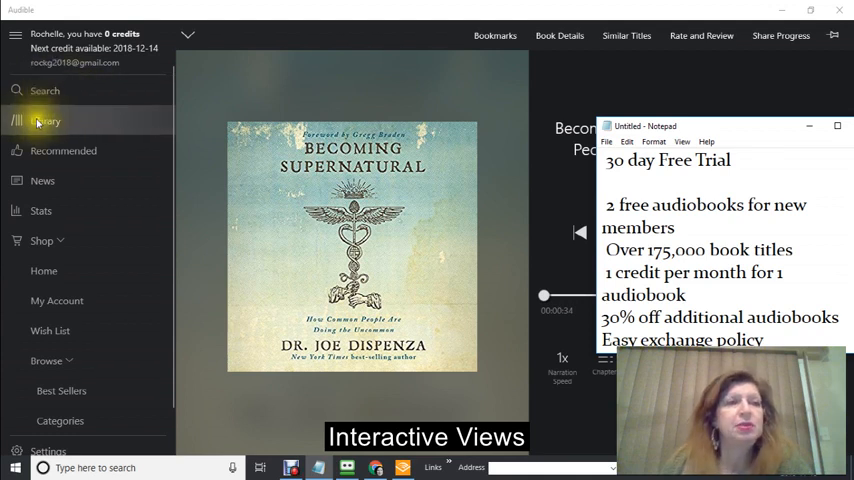
left_click(46, 120)
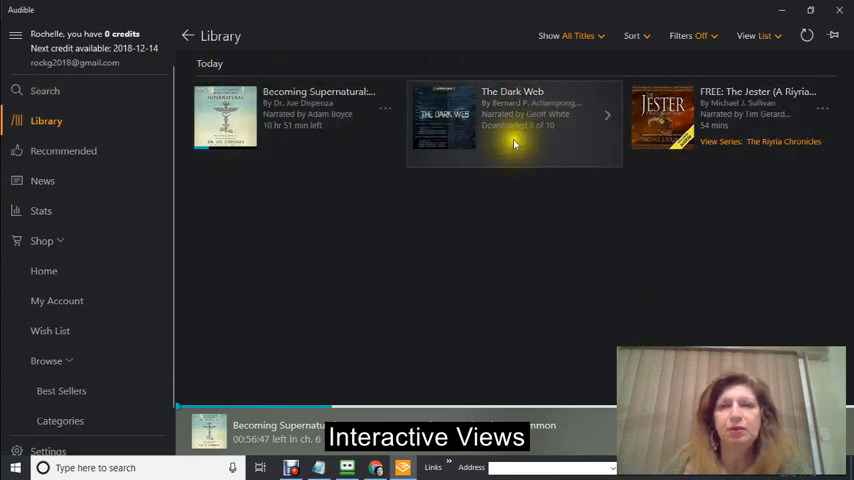
mouse_move(225, 118)
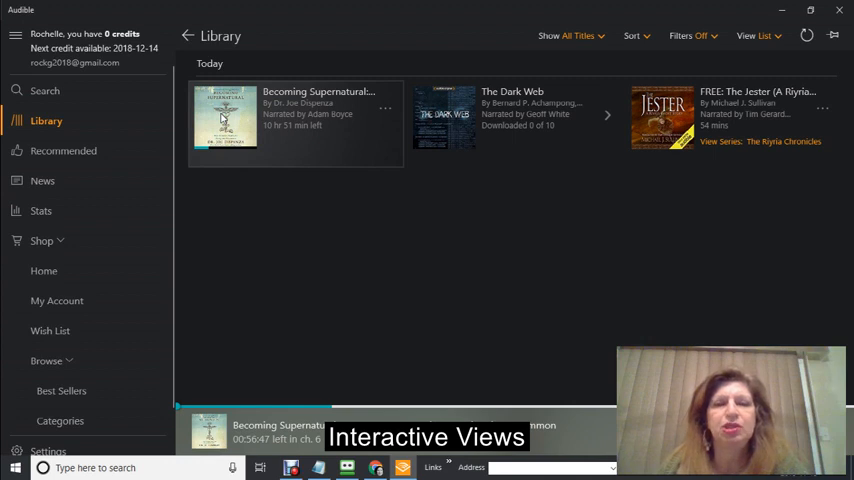
Play Becoming Supernatural, jump to chapter 10 of 20 from the chapter list, and pause with 7 hr 19 min left.
left_click(225, 117)
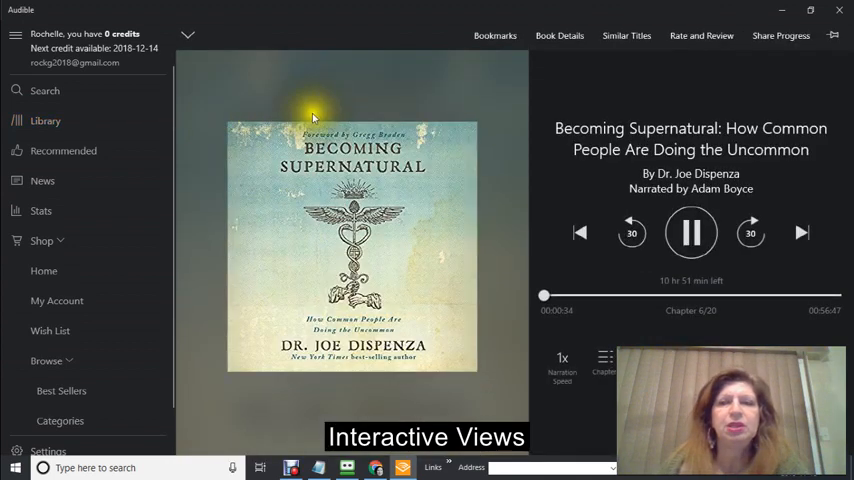
left_click(690, 232)
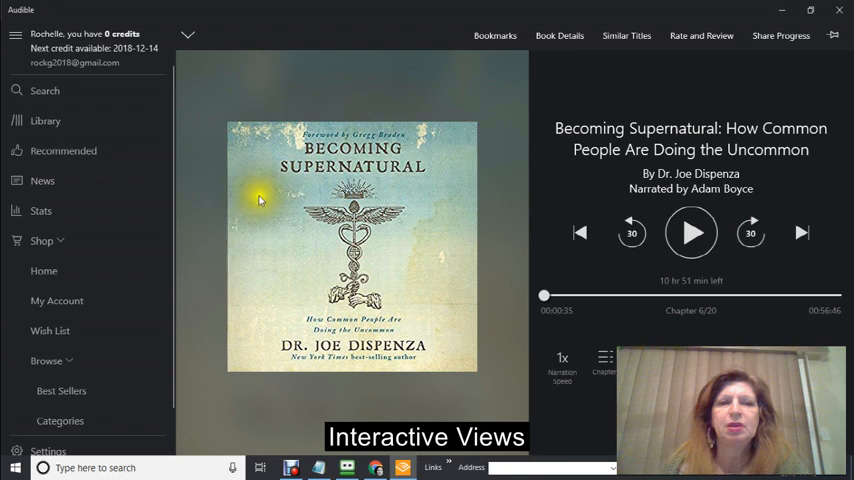
mouse_move(445, 188)
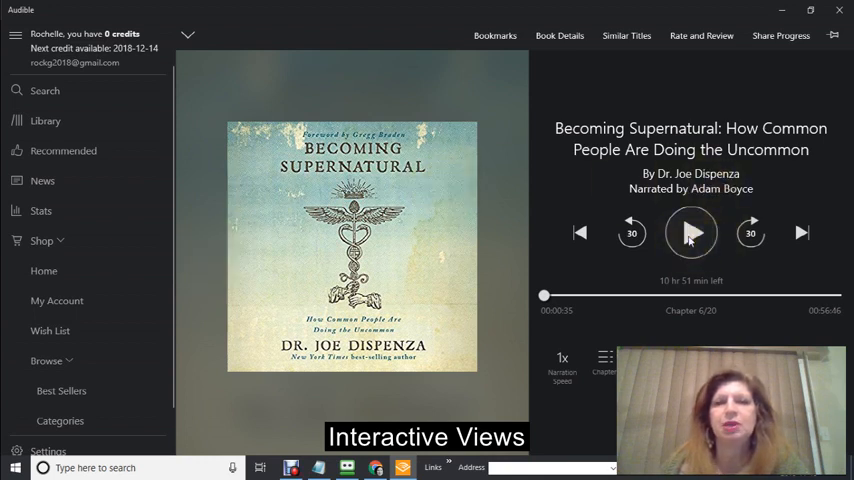
left_click(691, 232)
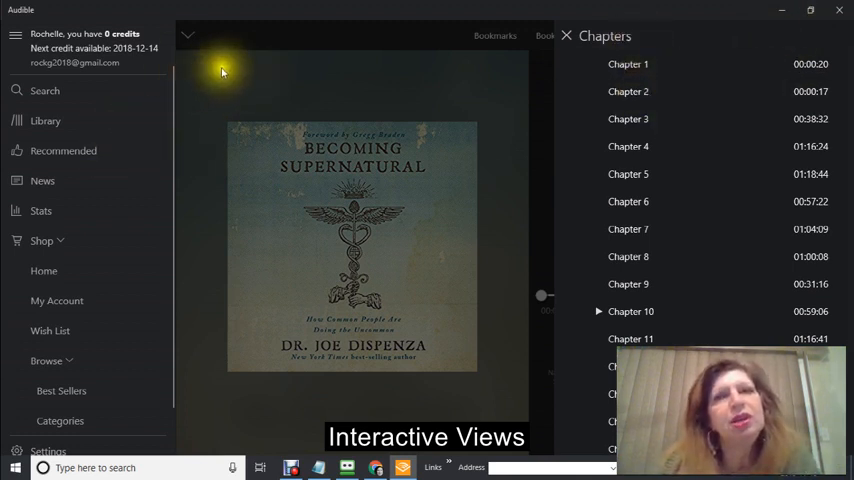
left_click(566, 35)
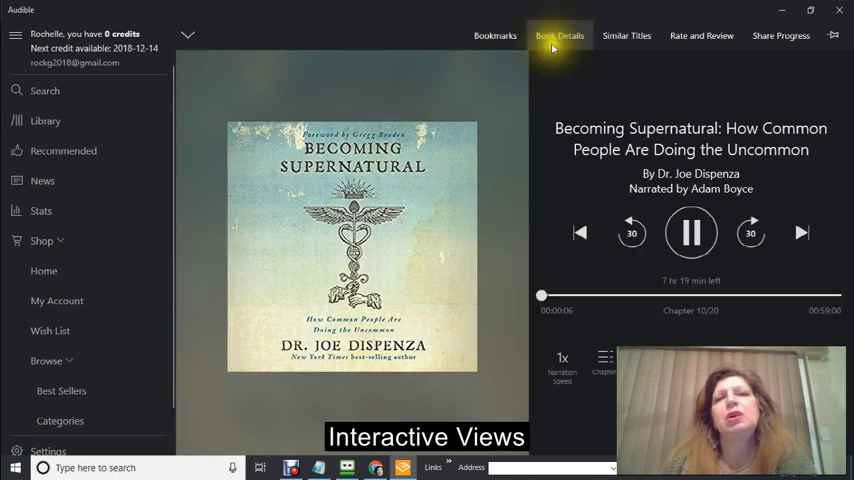
mouse_move(461, 244)
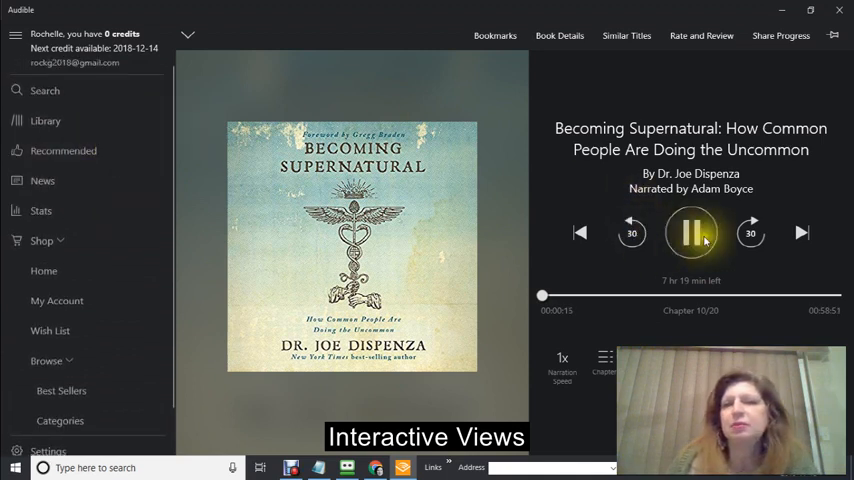
left_click(691, 232)
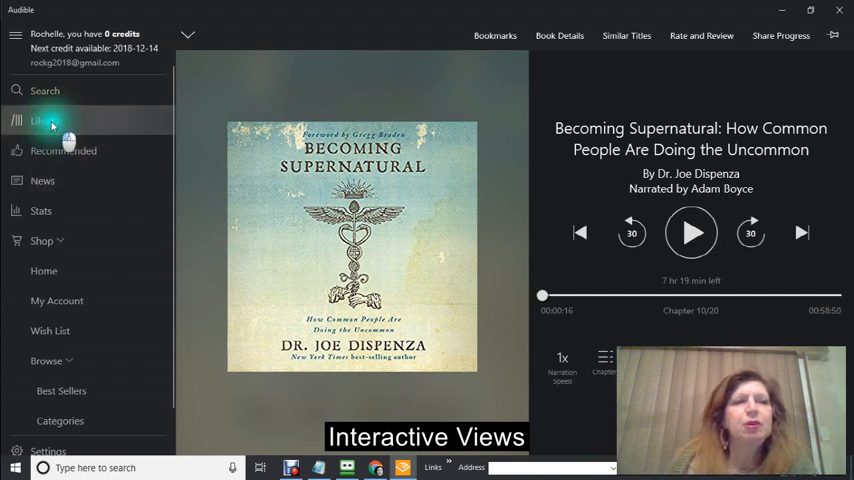
Return to the three-title Library and re-expand the shop's Browse choices to Best Sellers and Categories.
left_click(45, 120)
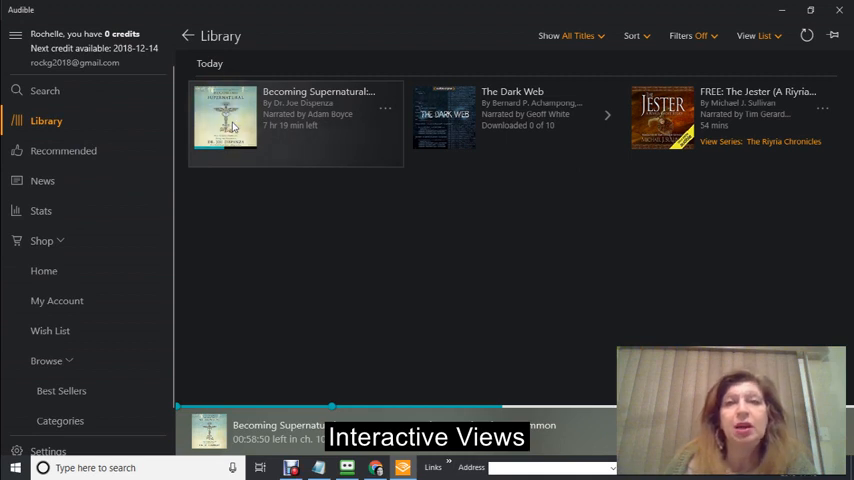
left_click(225, 118)
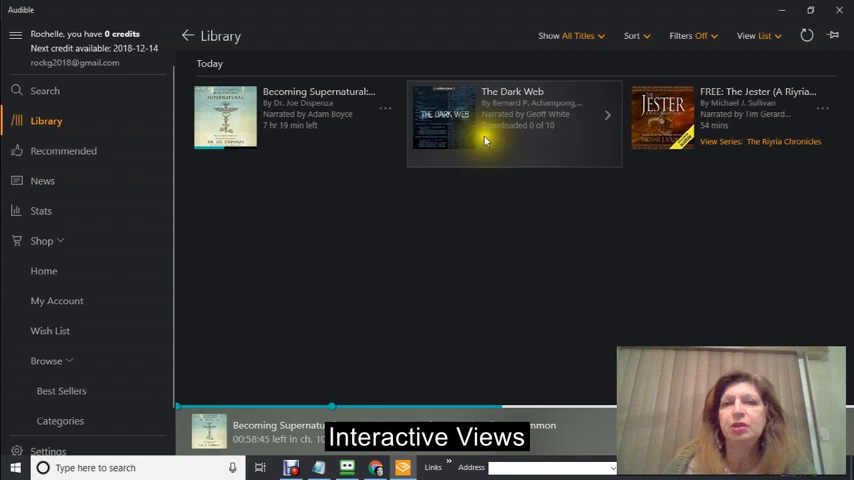
mouse_move(503, 77)
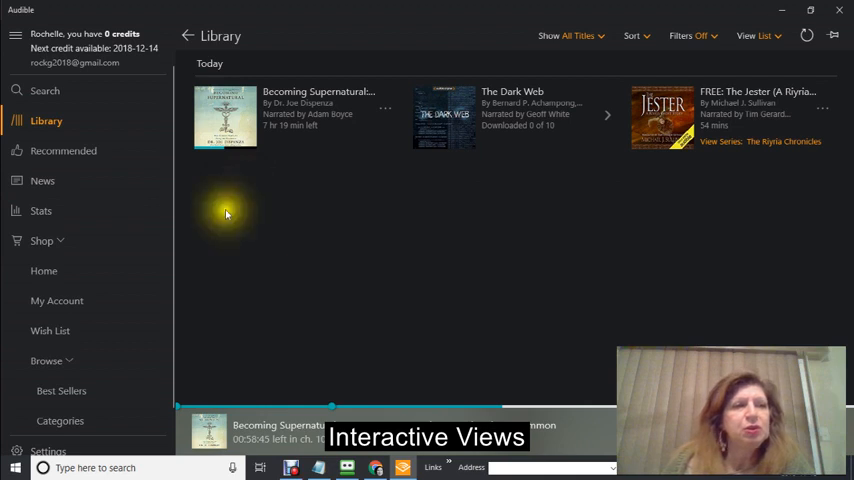
mouse_move(75, 300)
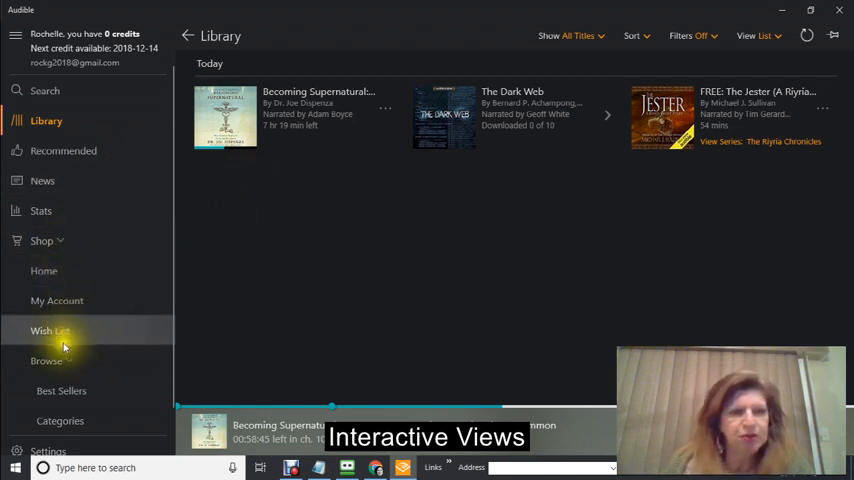
mouse_move(46, 361)
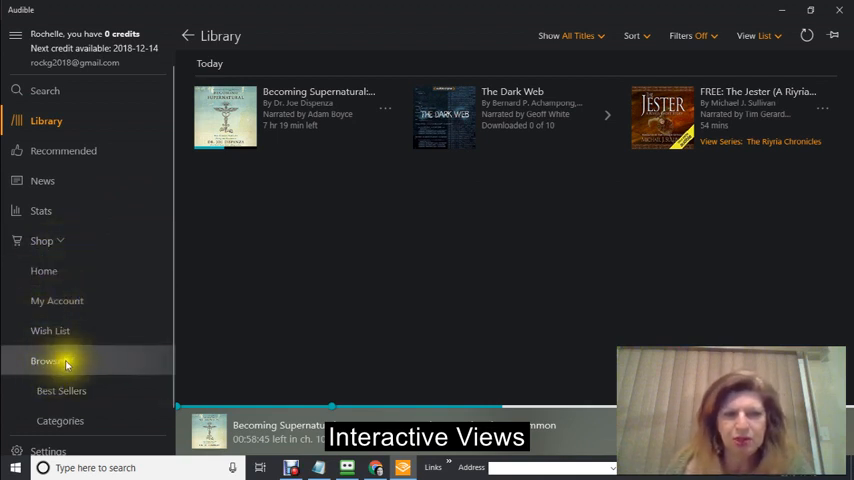
left_click(47, 361)
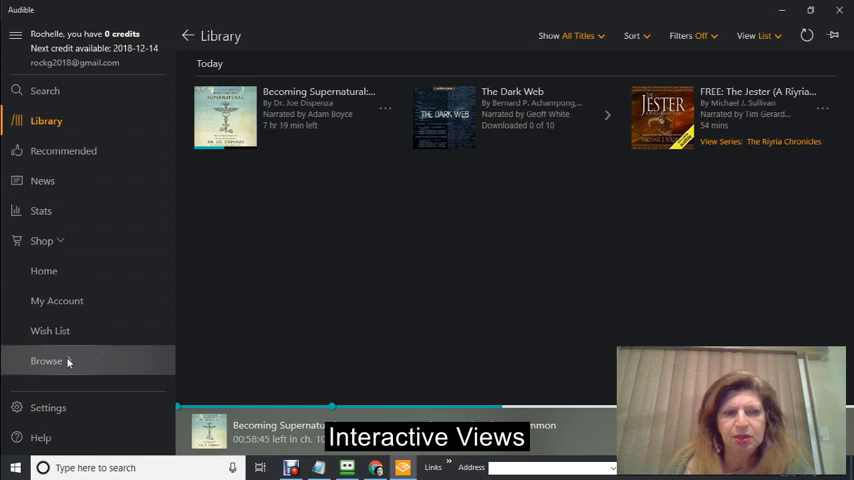
left_click(47, 361)
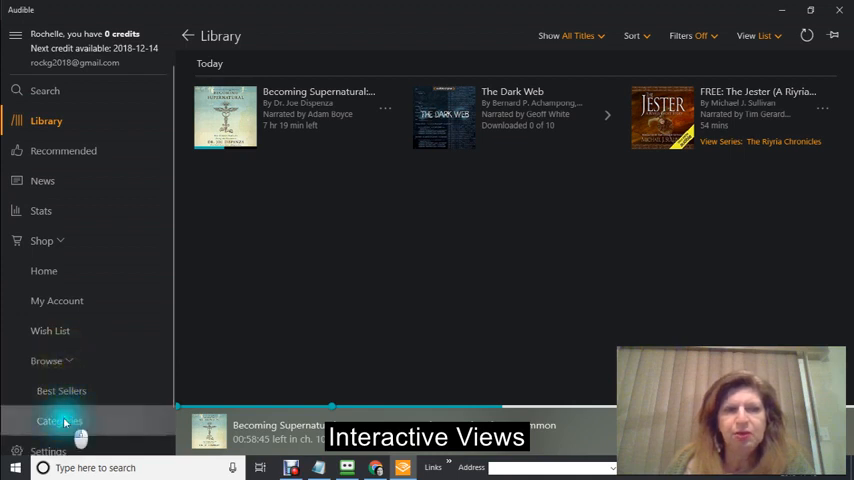
Browse the 24 shop categories and enter Children's Audiobooks toward Harry Potter and the Sorcerer's Stone.
left_click(60, 420)
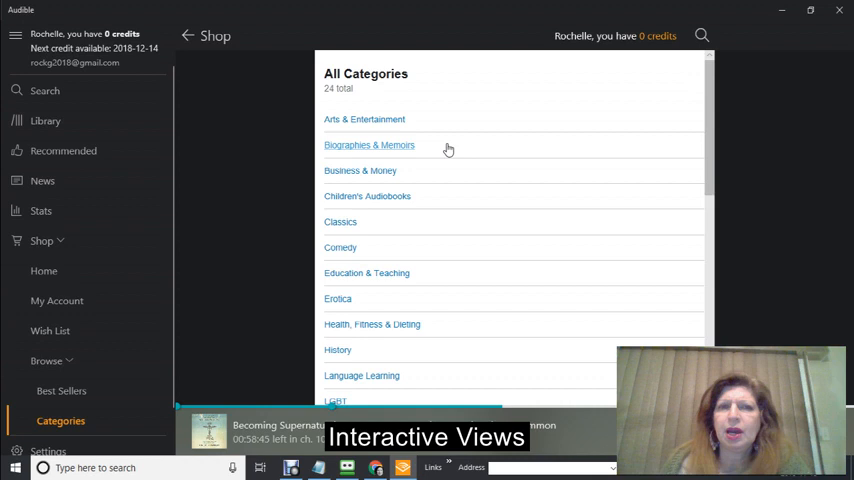
scroll("down", 3)
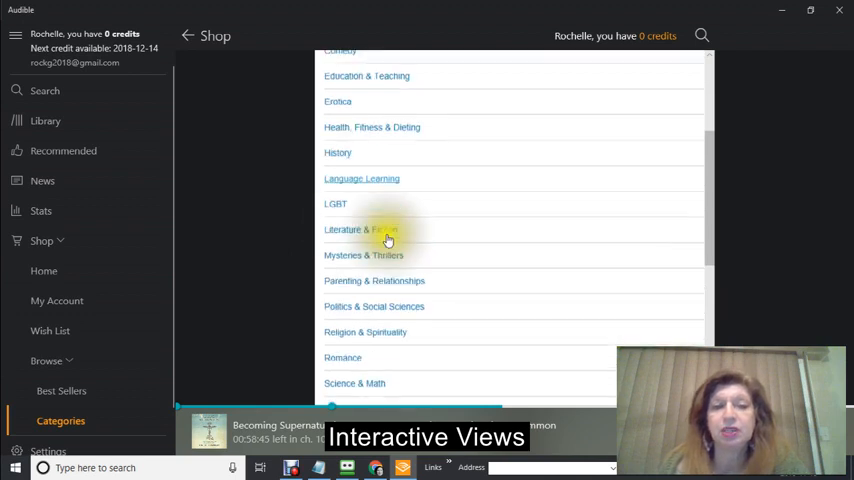
scroll("up", 3)
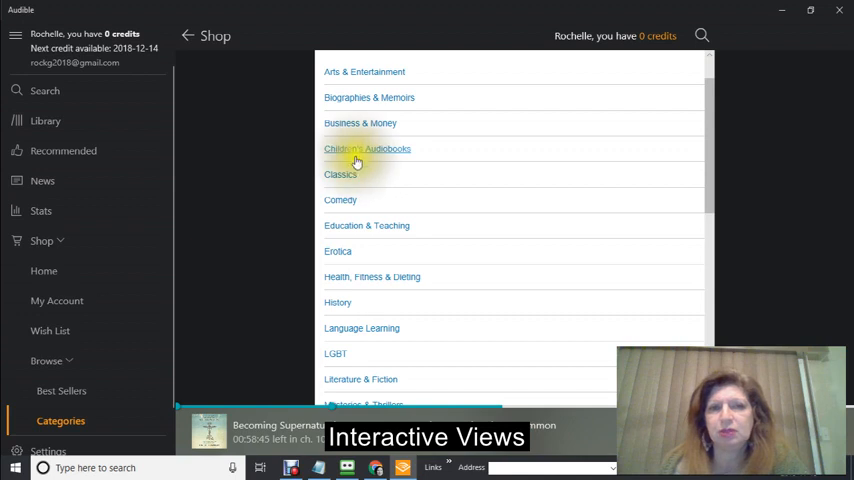
left_click(367, 148)
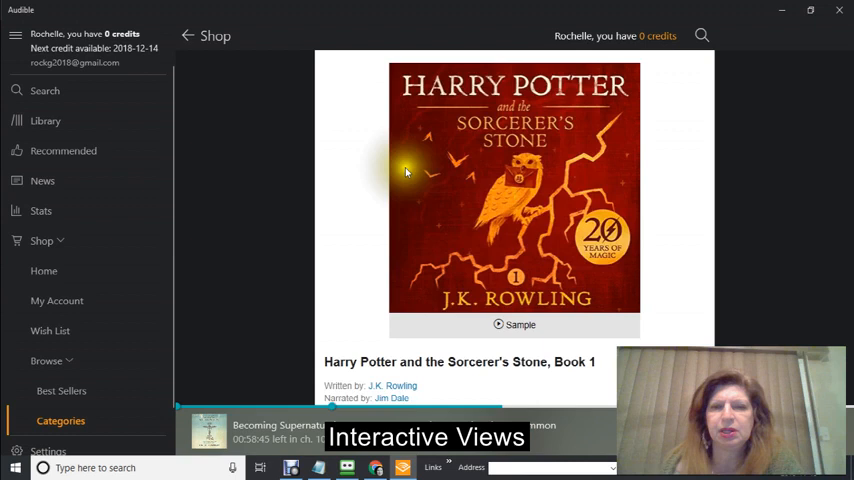
scroll("down", 3)
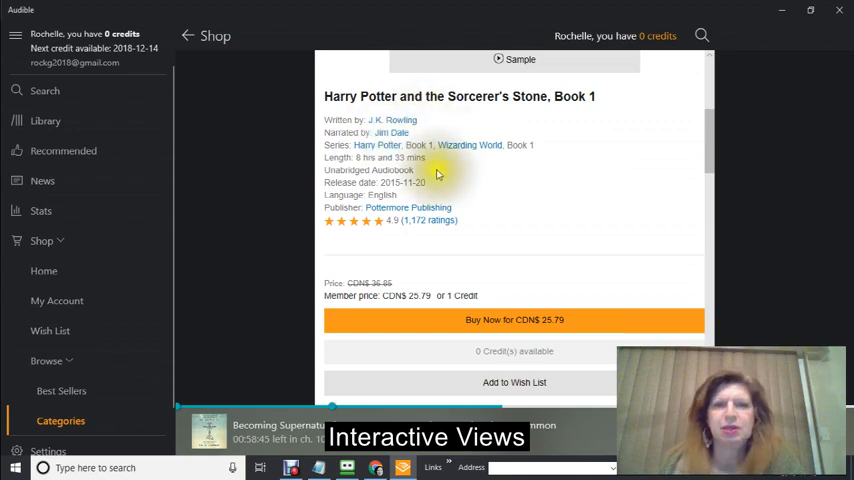
scroll("down", 3)
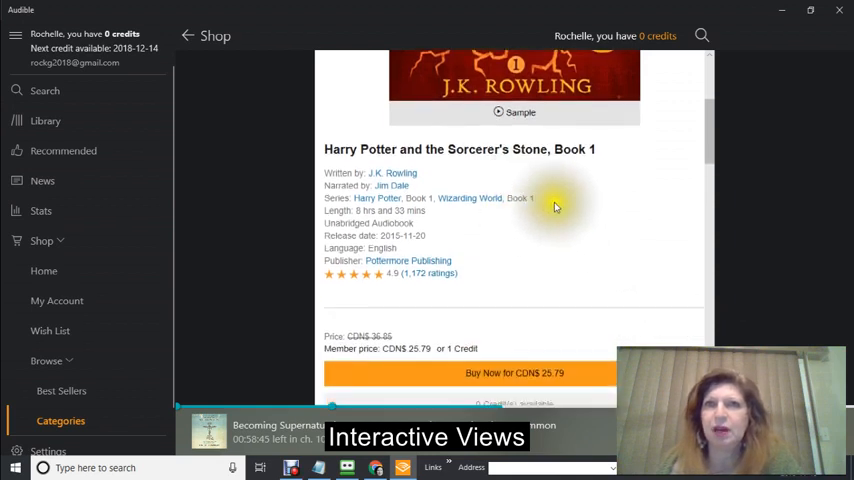
mouse_move(563, 185)
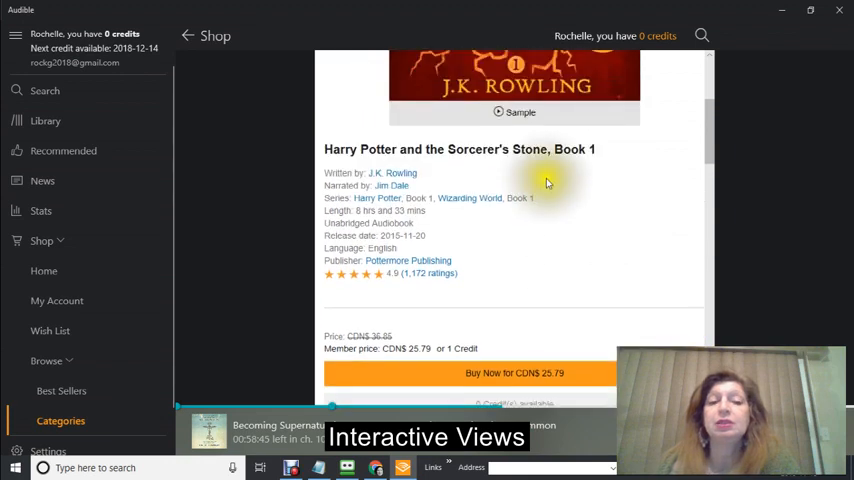
scroll("down", 3)
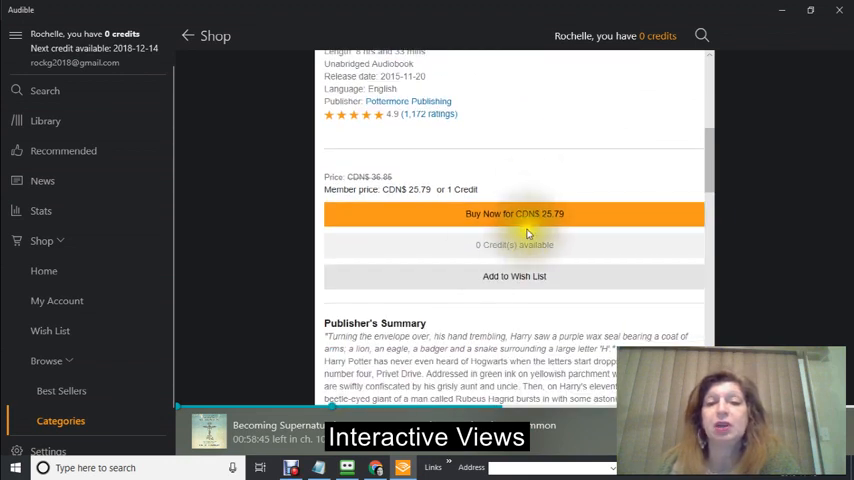
mouse_move(540, 218)
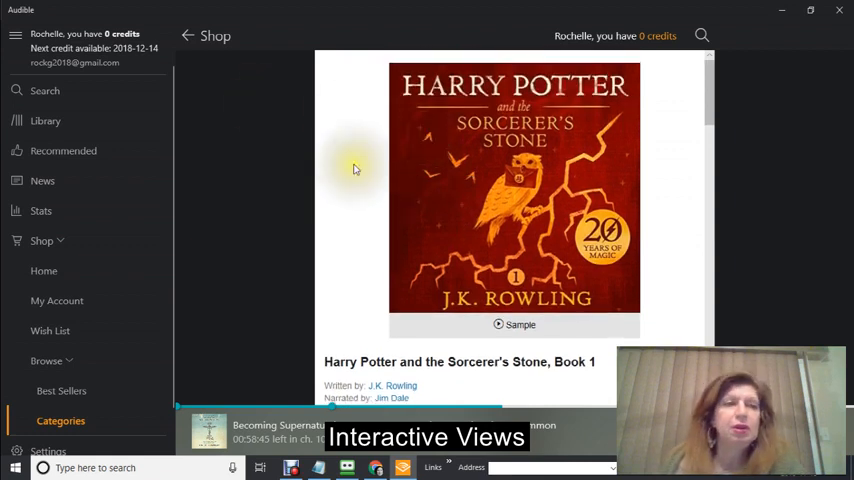
mouse_move(233, 200)
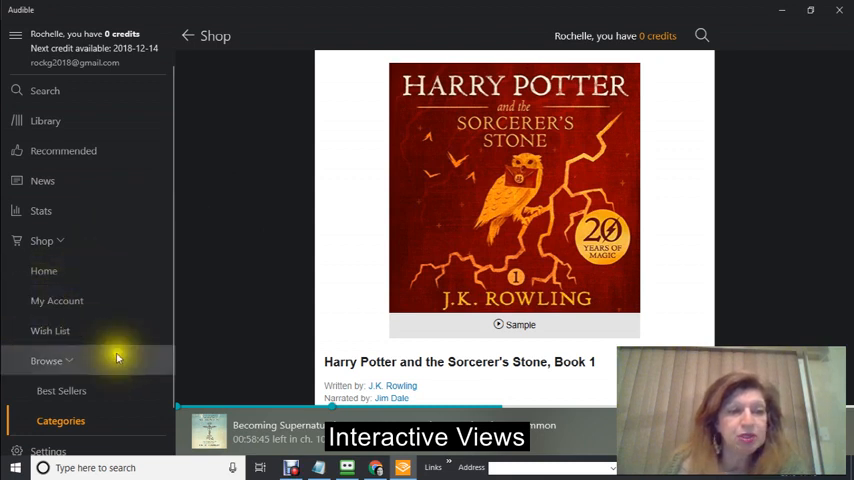
left_click(61, 390)
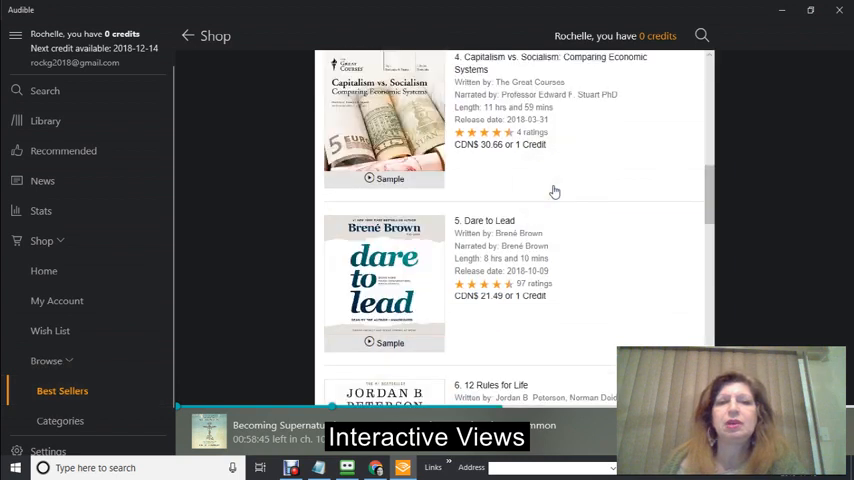
Look down the Best Sellers chart, then close the free-trial notes over Amazon's Audible Essentials page.
scroll("down", 3)
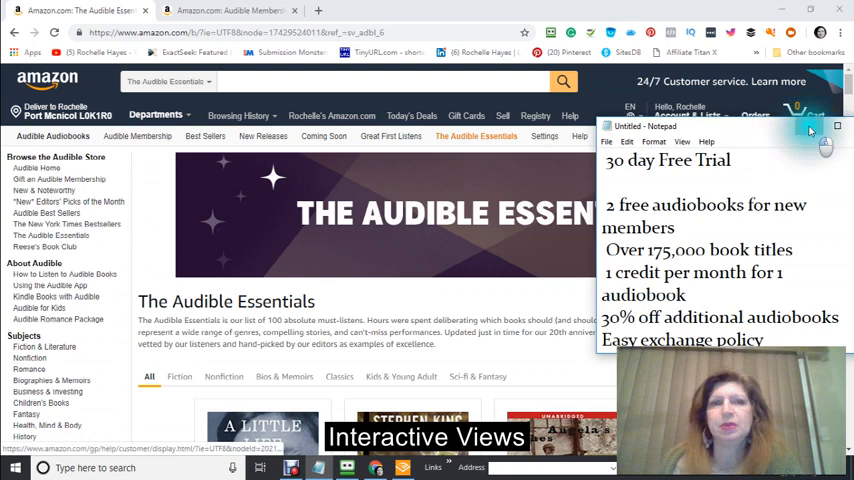
left_click(837, 126)
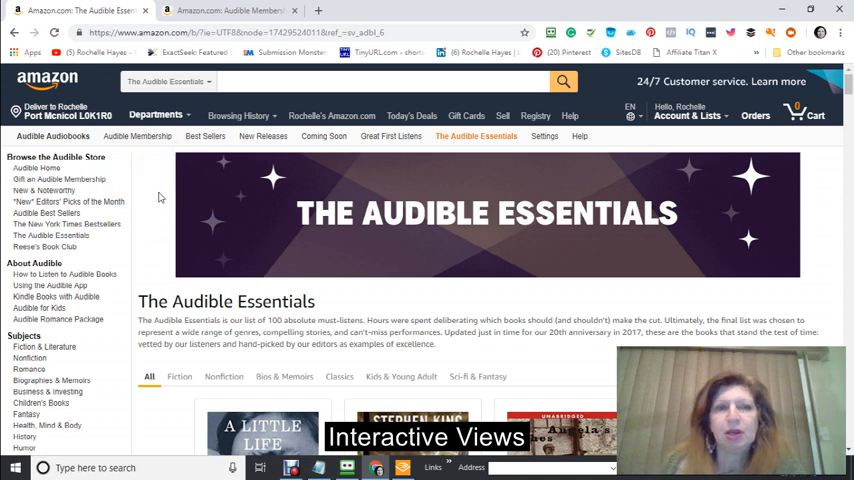
Scroll down through Amazon's Audible Essentials store page in Chrome.
scroll("down", 3)
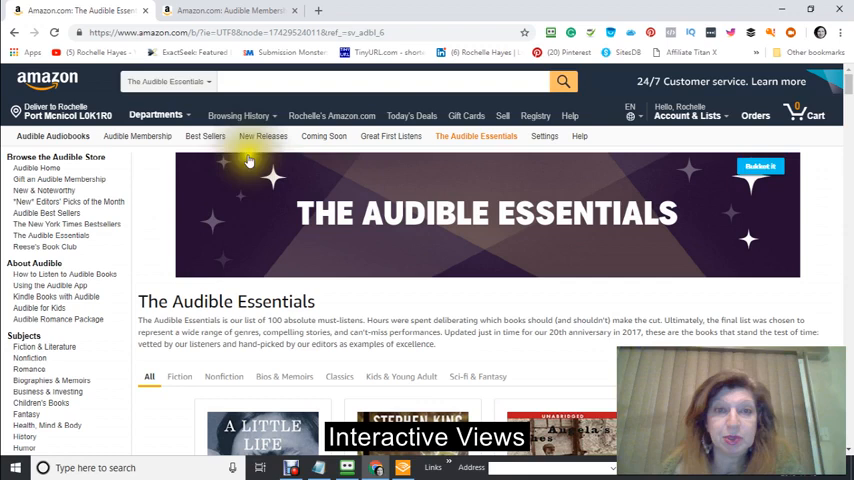
scroll("down", 3)
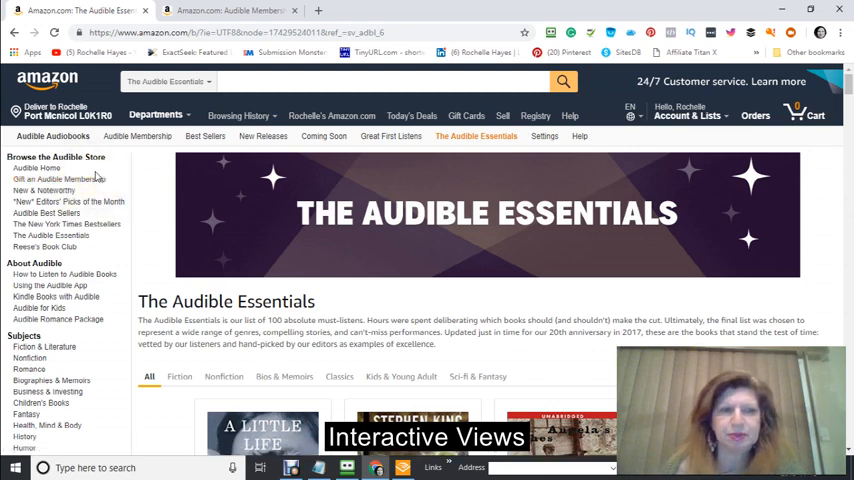
scroll("down", 3)
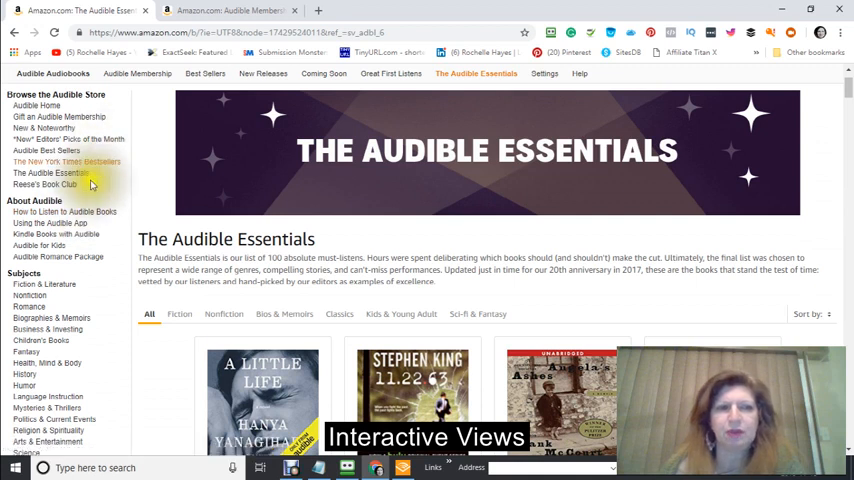
mouse_move(113, 110)
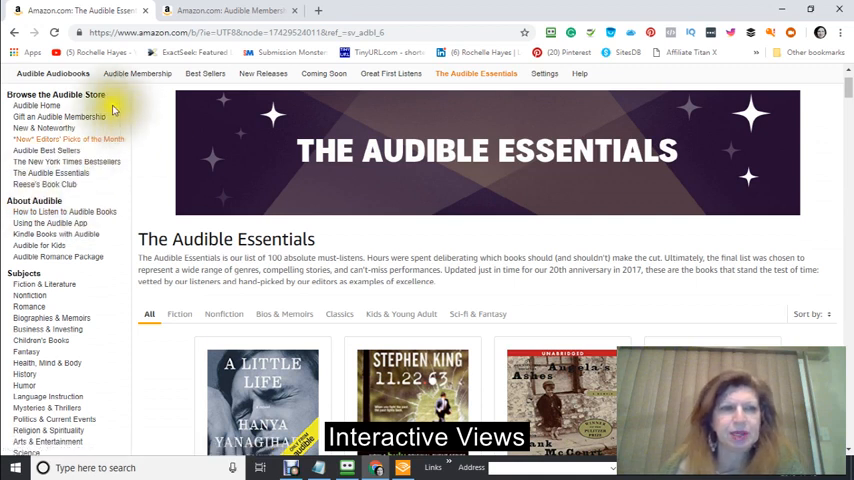
scroll("down", 3)
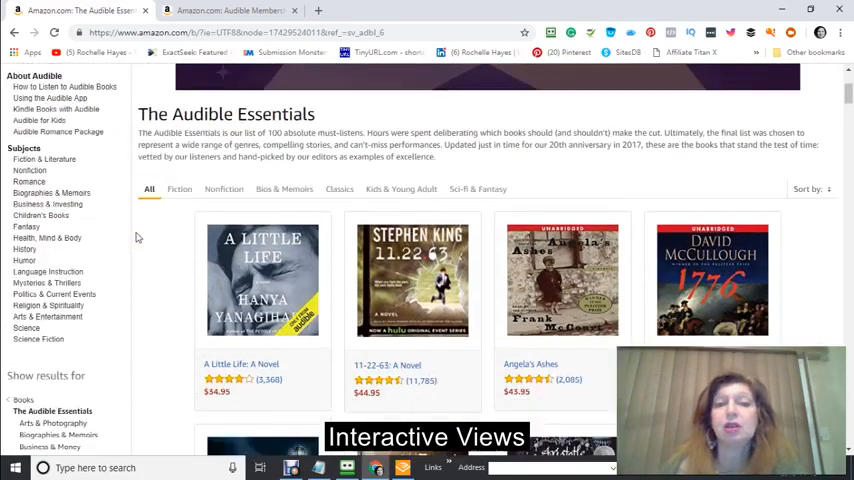
scroll("down", 3)
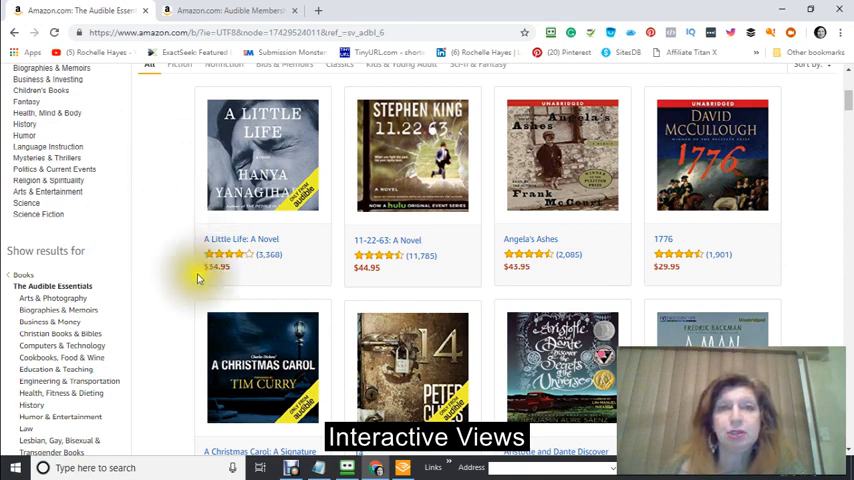
mouse_move(195, 238)
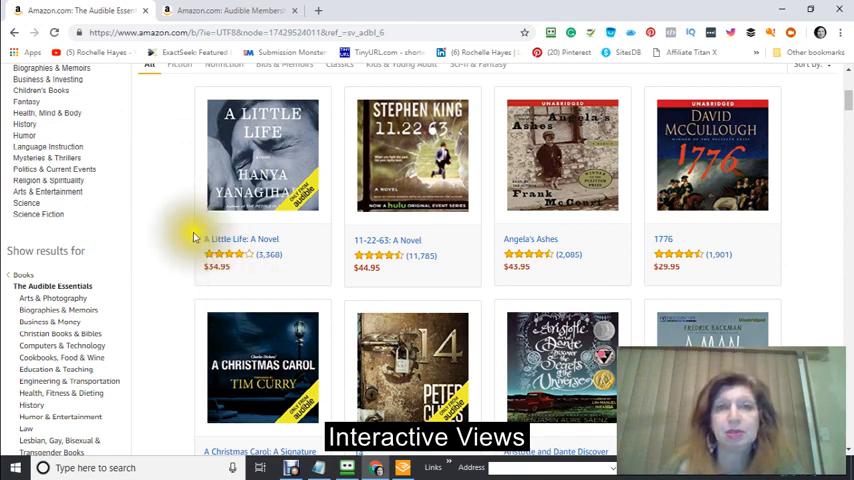
scroll("up", 3)
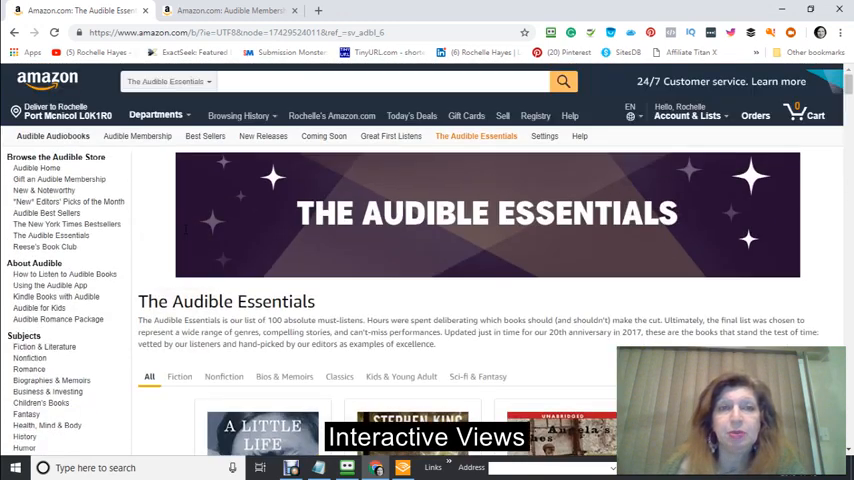
mouse_move(150, 260)
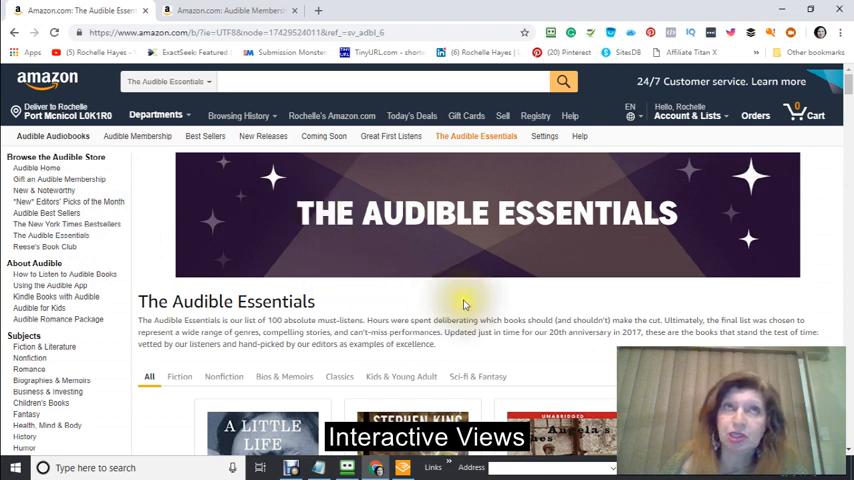
mouse_move(463, 305)
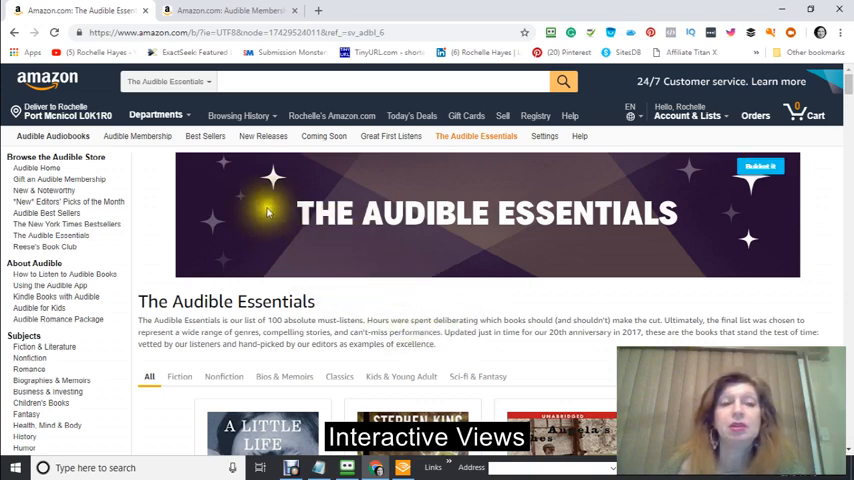
scroll("down", 3)
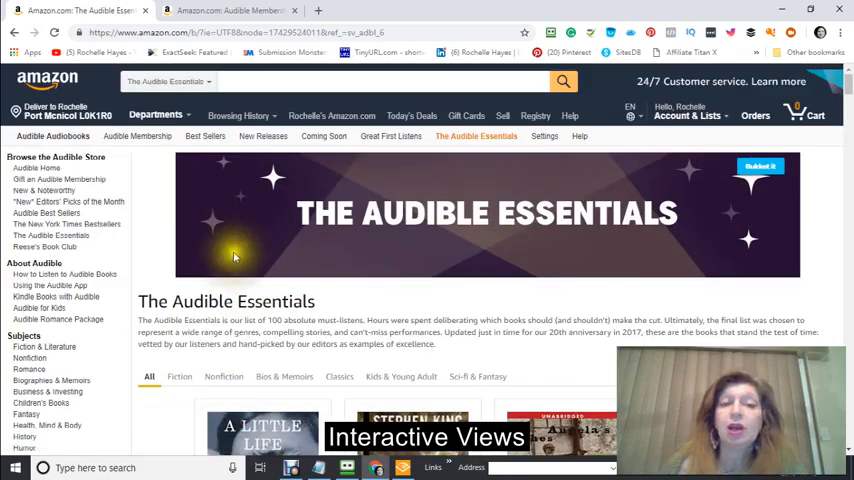
mouse_move(240, 251)
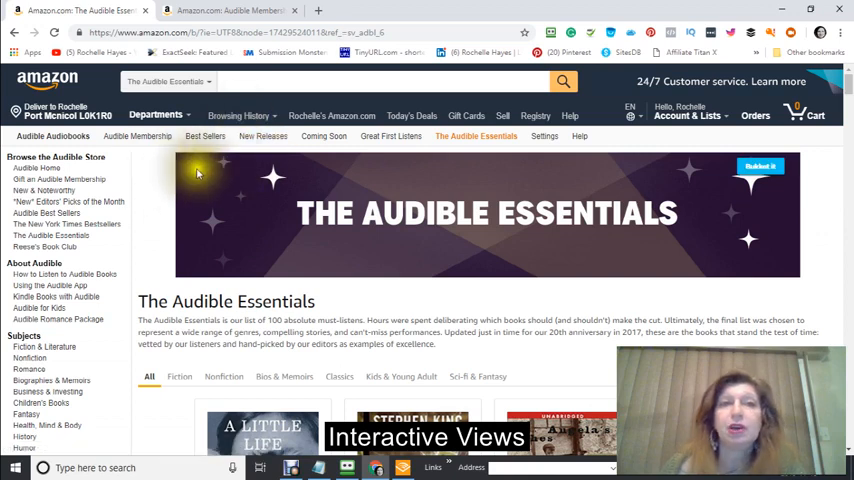
scroll("down", 3)
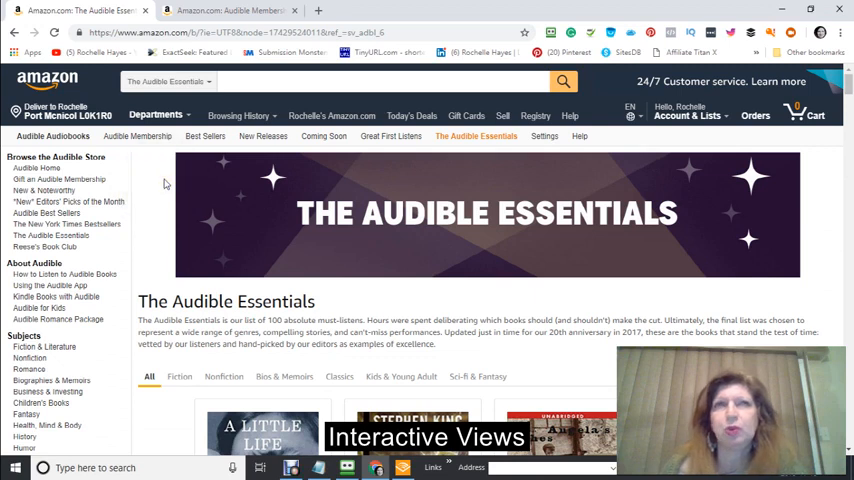
mouse_move(167, 175)
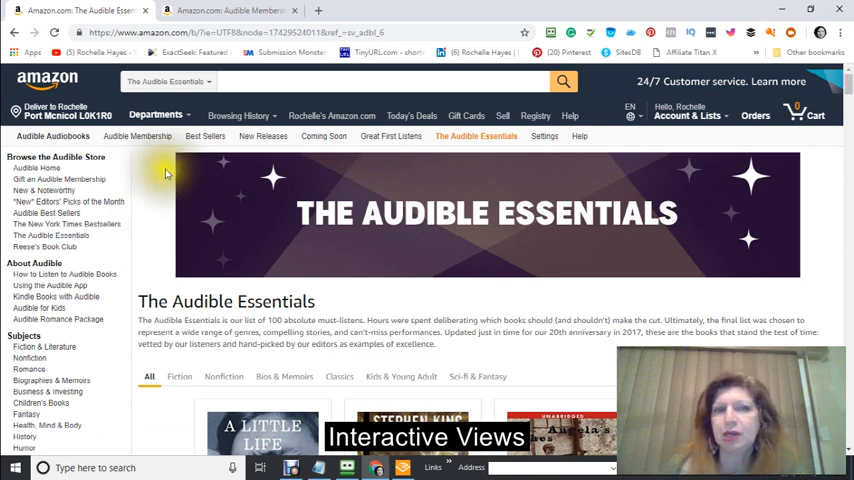
scroll("down", 3)
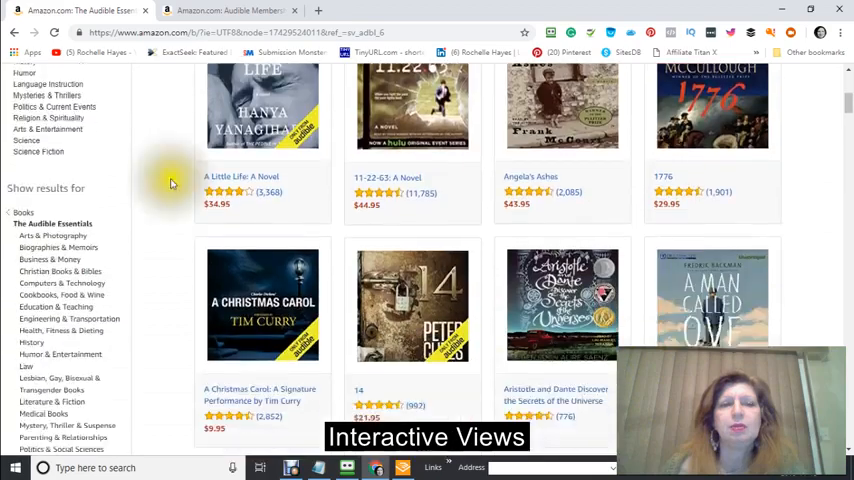
scroll("up", 3)
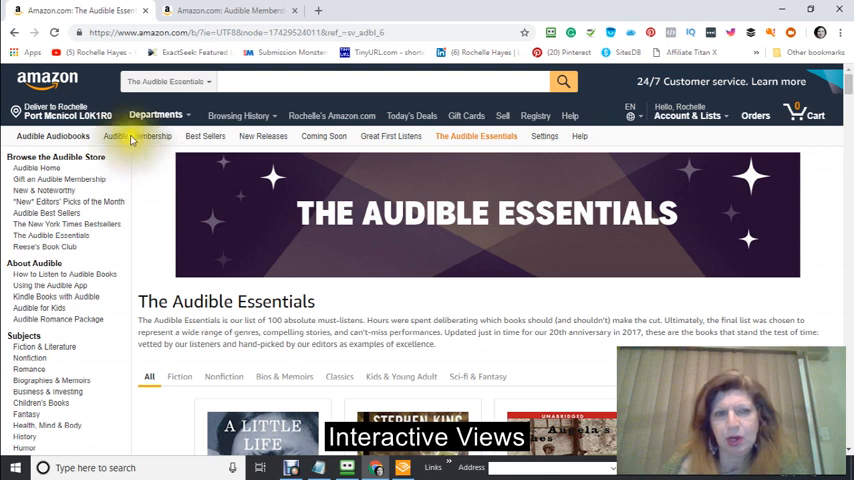
Go to the Audible Membership free-trial page offering two free downloads with a 30-day trial.
left_click(136, 136)
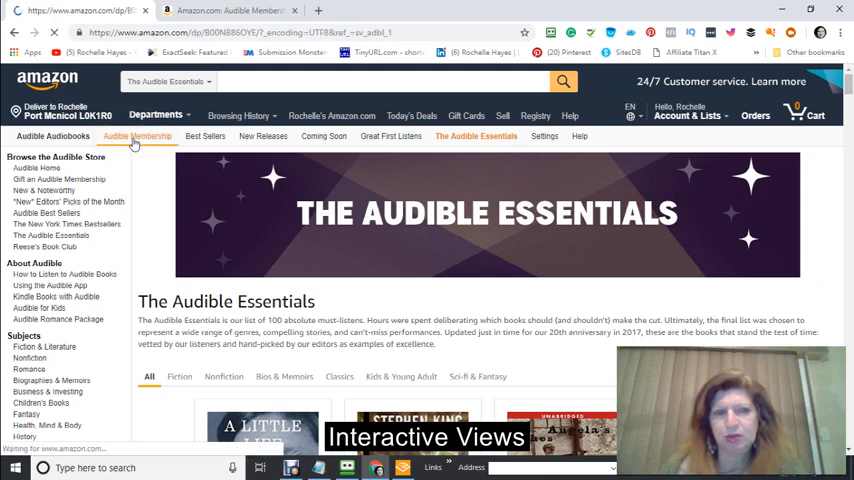
left_click(137, 136)
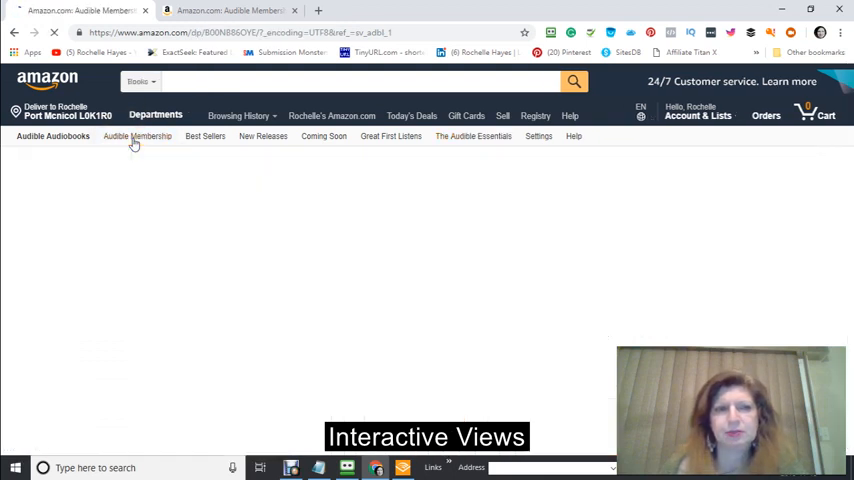
left_click(137, 136)
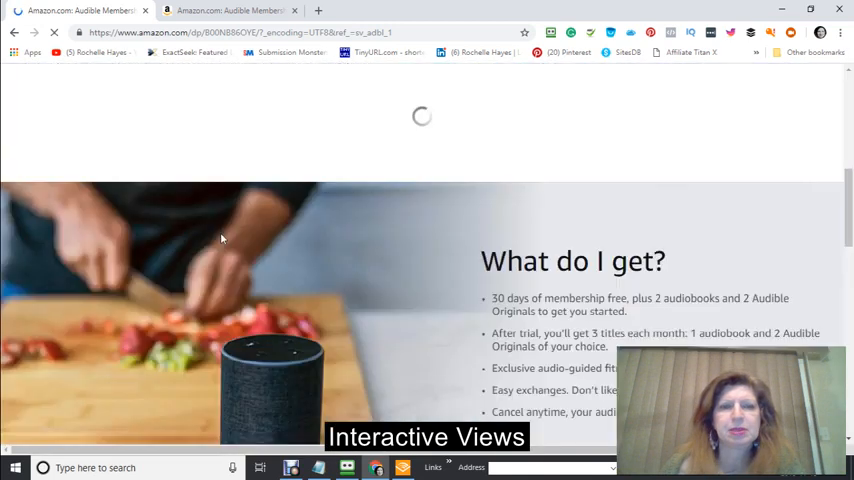
scroll("down", 3)
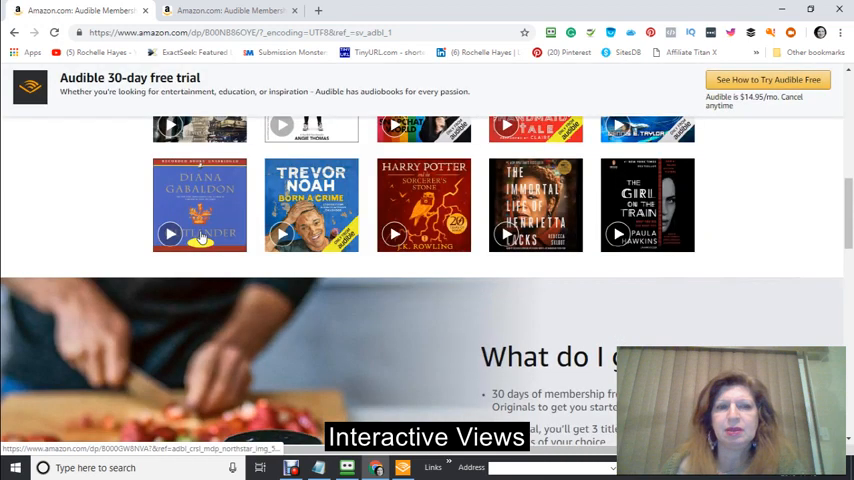
scroll("down", 3)
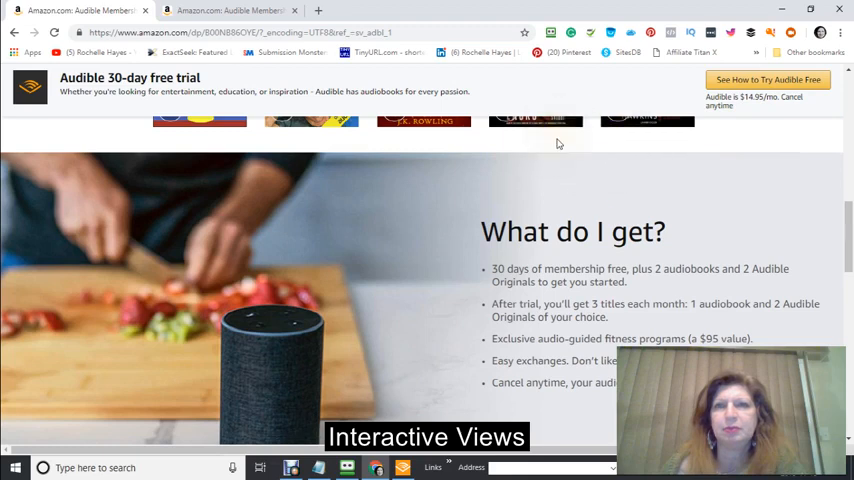
scroll("up", 3)
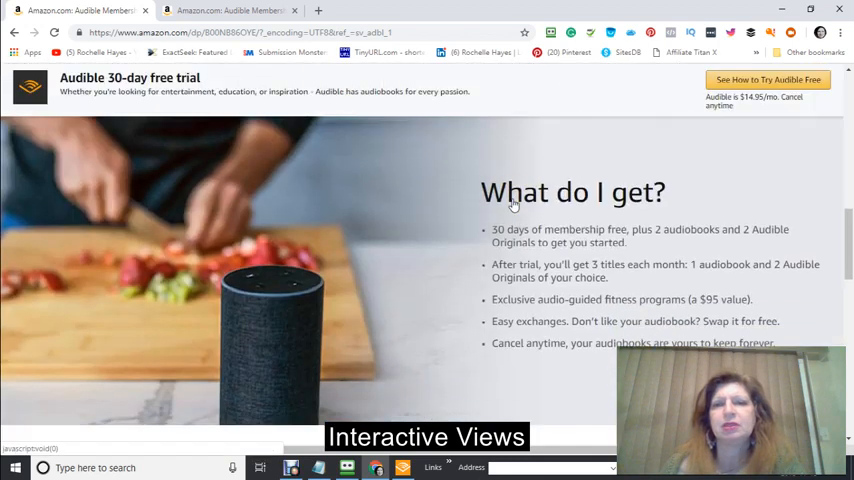
mouse_move(836, 138)
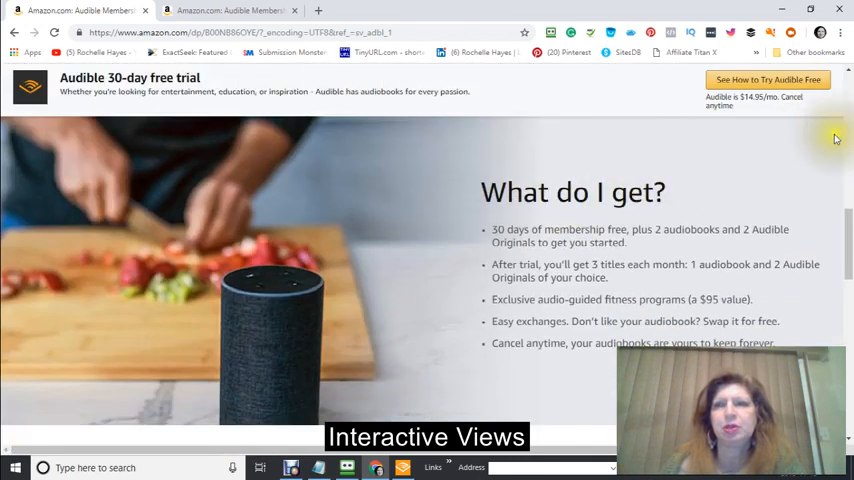
Scroll through the membership perks and app info further down the free-trial page.
scroll("down", 3)
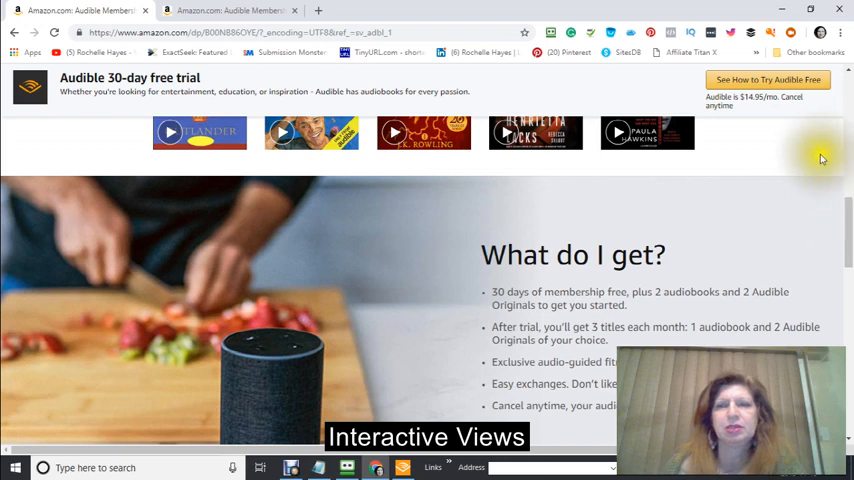
mouse_move(815, 197)
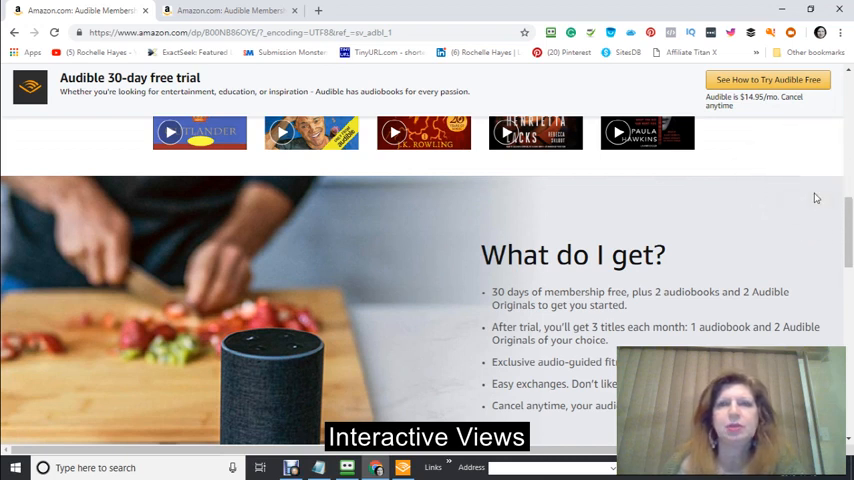
mouse_move(318, 176)
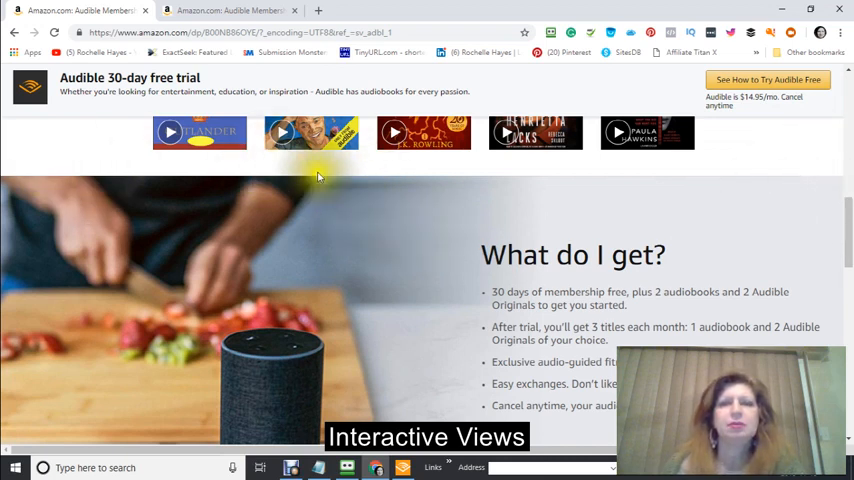
scroll("down", 3)
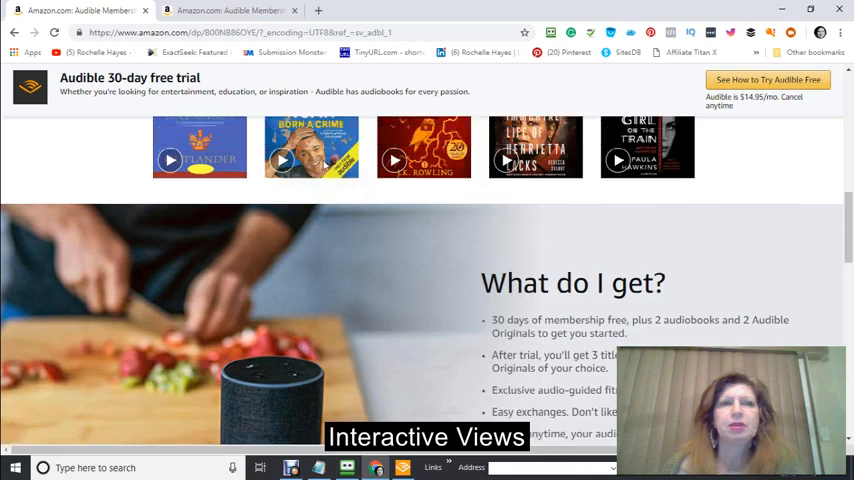
scroll("down", 3)
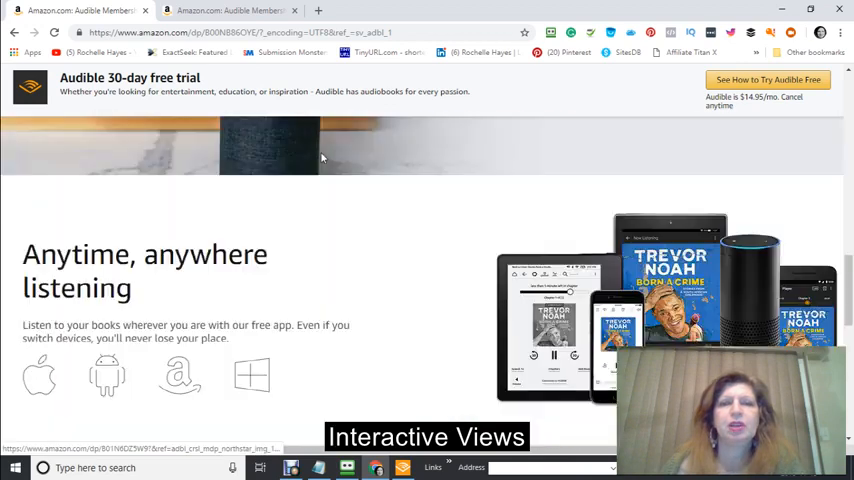
scroll("down", 3)
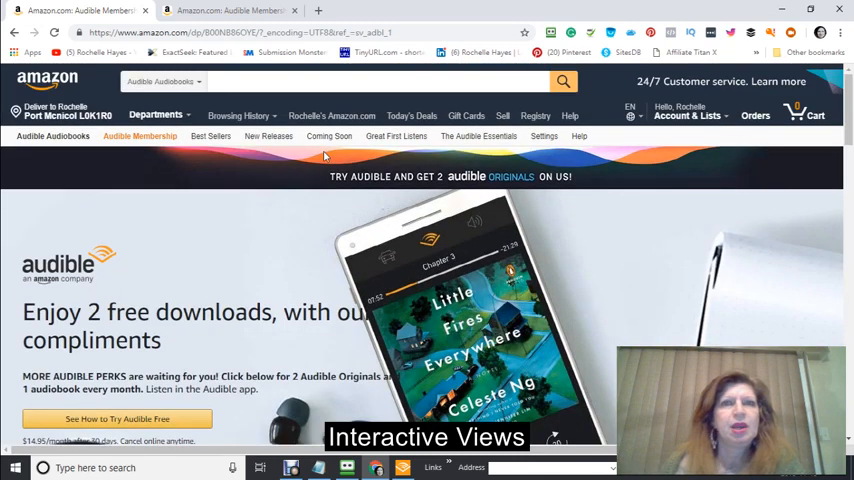
scroll("down", 3)
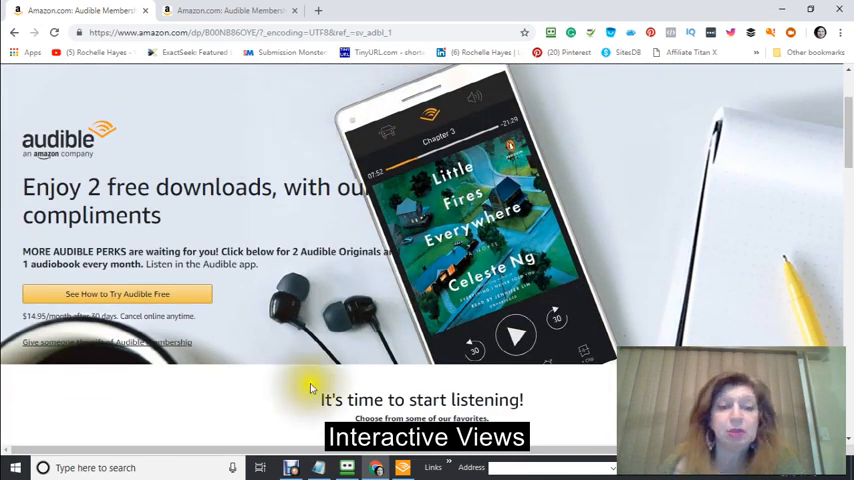